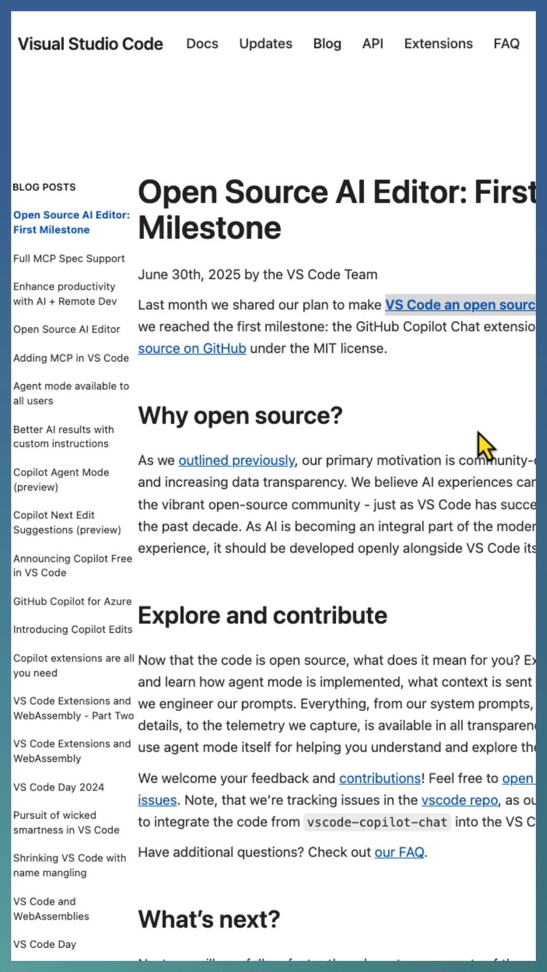
{"action": "scroll", "scroll_direction": "down", "scroll_amount": 3}
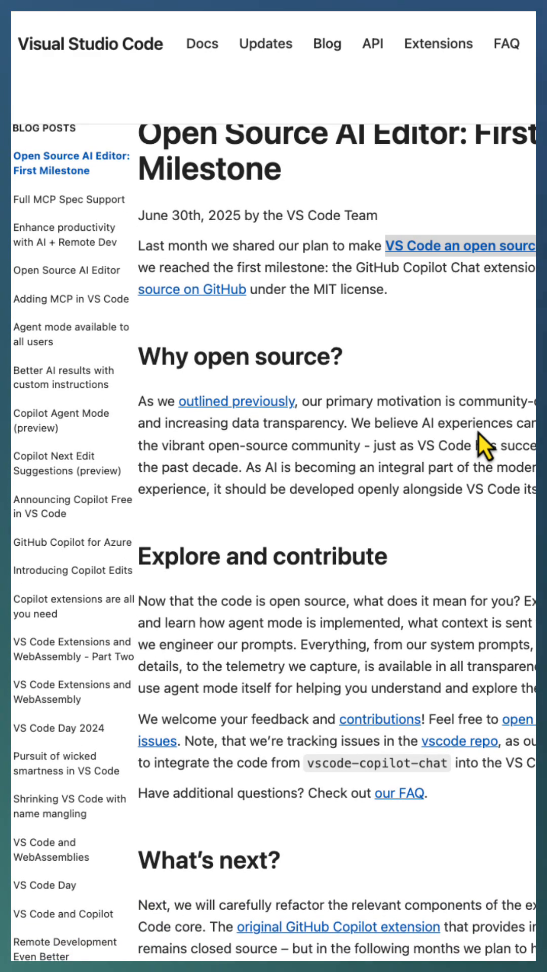
{"action": "mouse_move", "coordinate": [476, 434]}
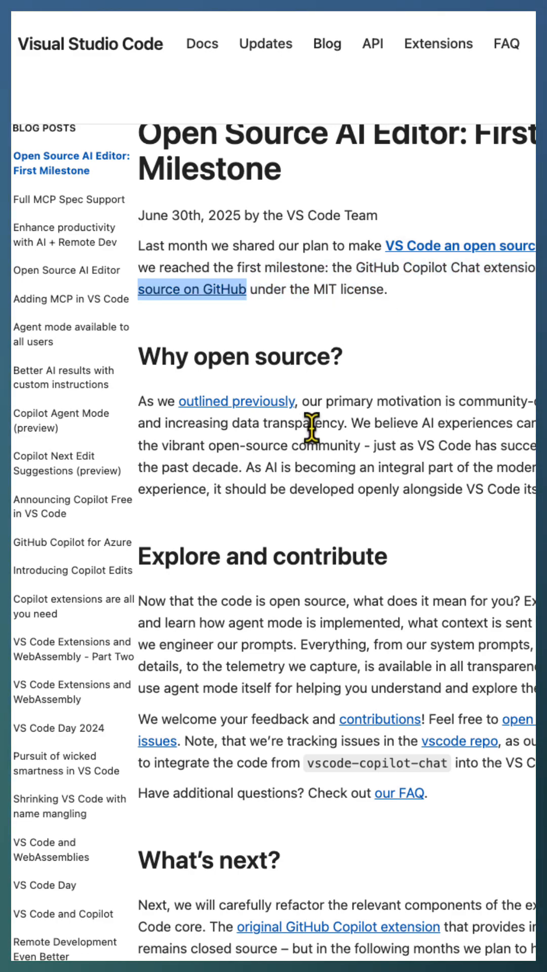
{"action": "scroll", "scroll_direction": "down", "scroll_amount": 3}
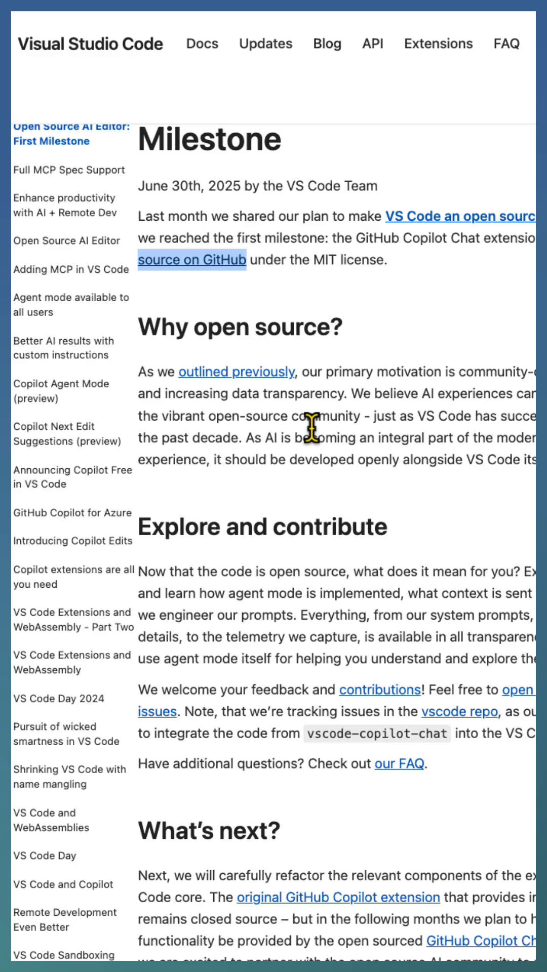
{"action": "scroll", "scroll_direction": "down", "scroll_amount": 3}
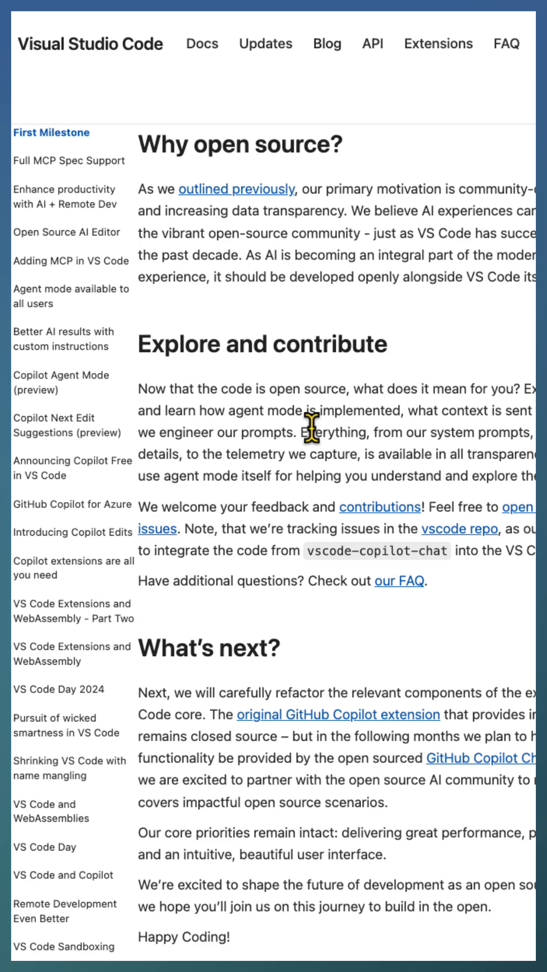
{"action": "scroll", "scroll_direction": "down", "scroll_amount": 3}
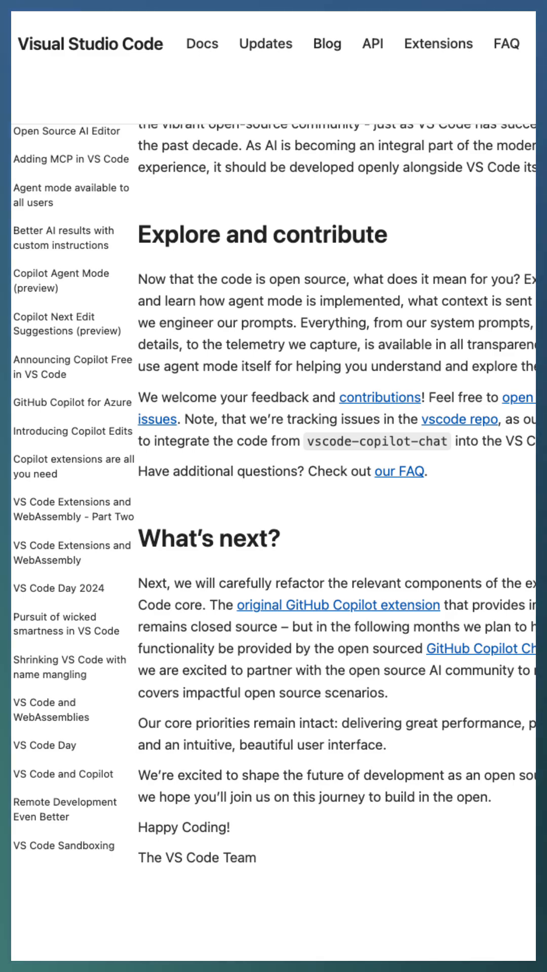
{"action": "scroll", "scroll_direction": "up", "scroll_amount": 3}
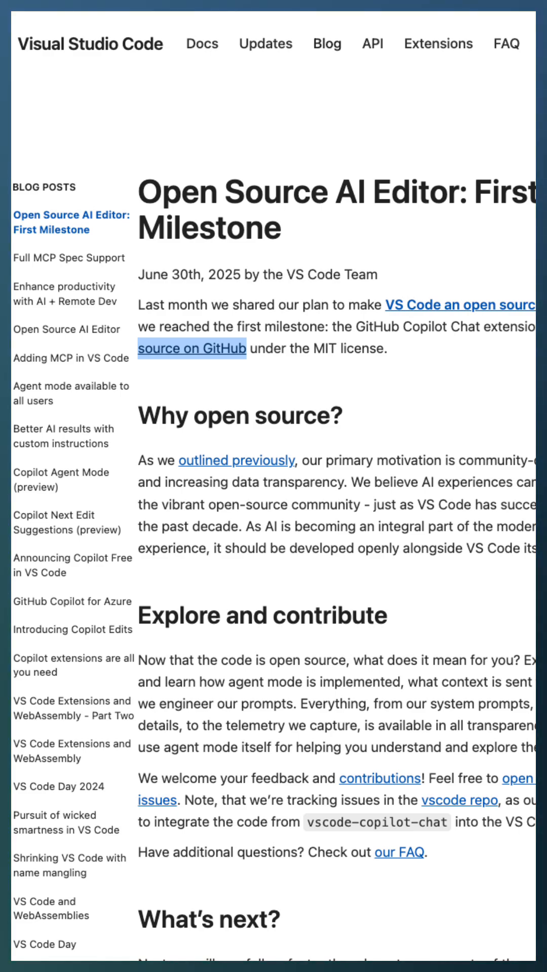
{"action": "mouse_move", "coordinate": [426, 146]}
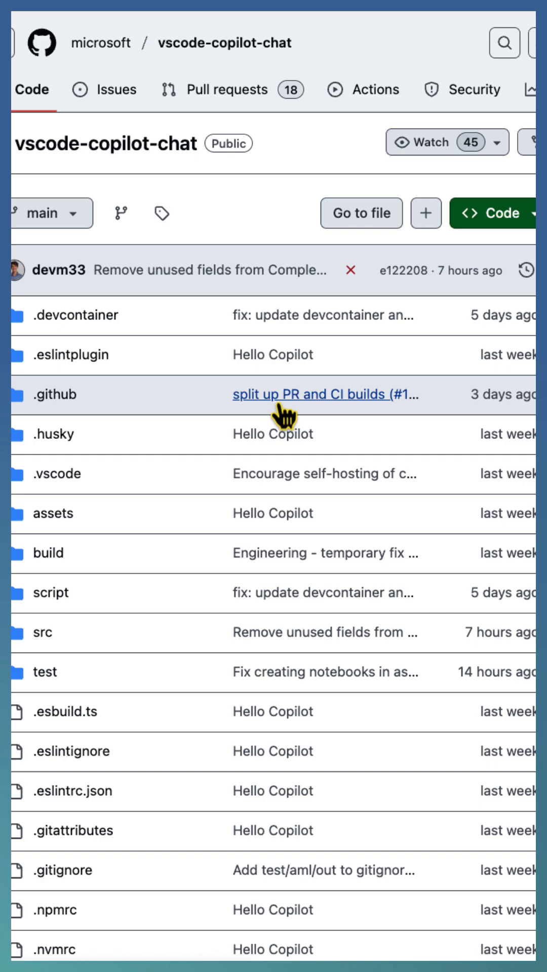
{"action": "scroll", "scroll_direction": "down", "scroll_amount": 3}
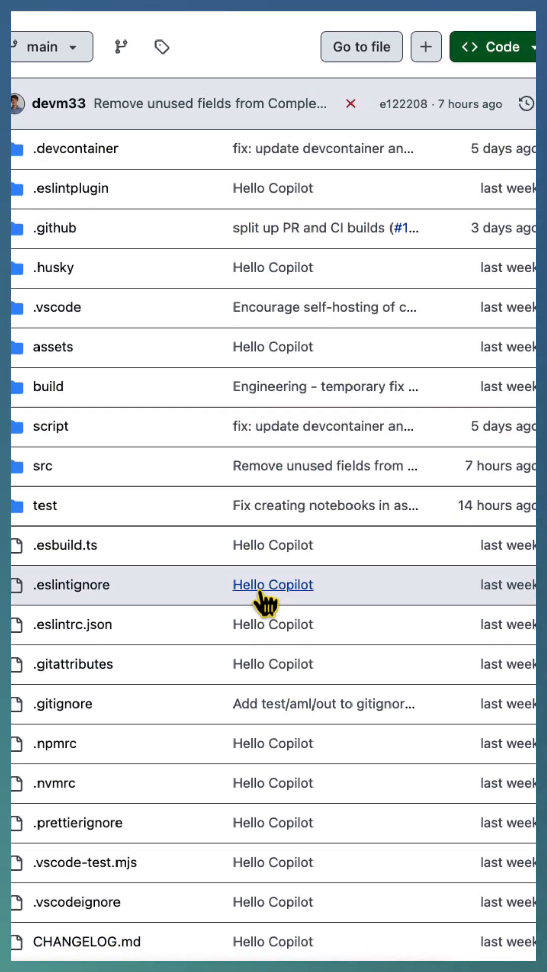
{"action": "scroll", "scroll_direction": "down", "scroll_amount": 3}
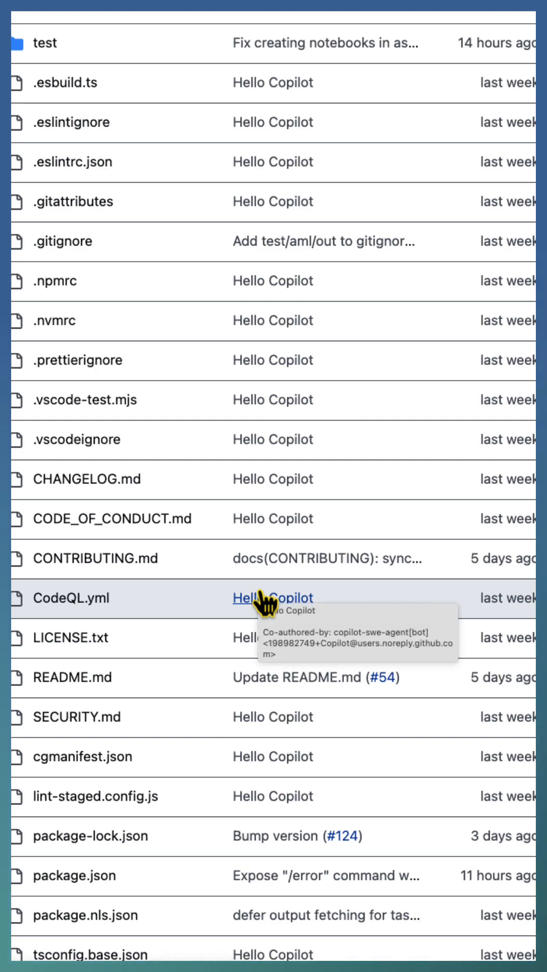
{"action": "scroll", "scroll_direction": "down", "scroll_amount": 3}
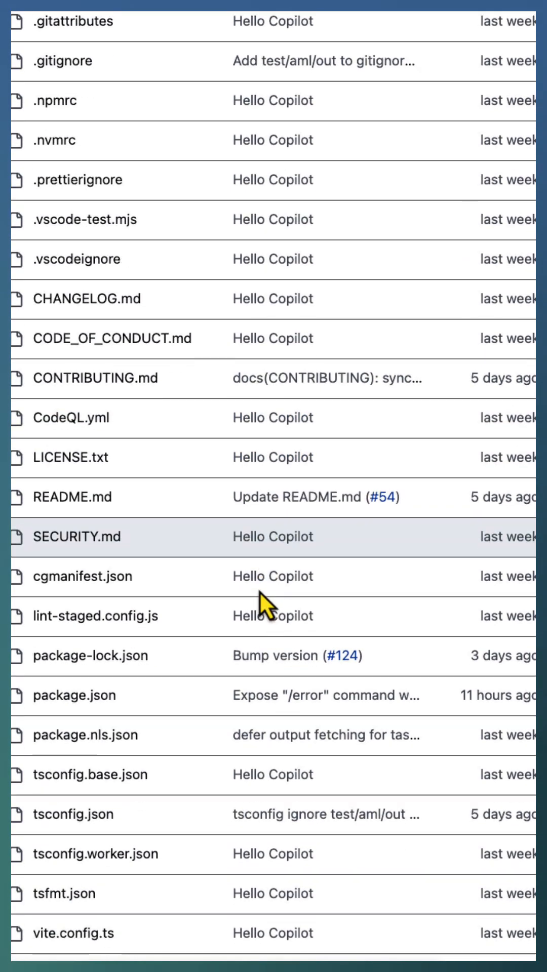
{"action": "scroll", "scroll_direction": "down", "scroll_amount": 3}
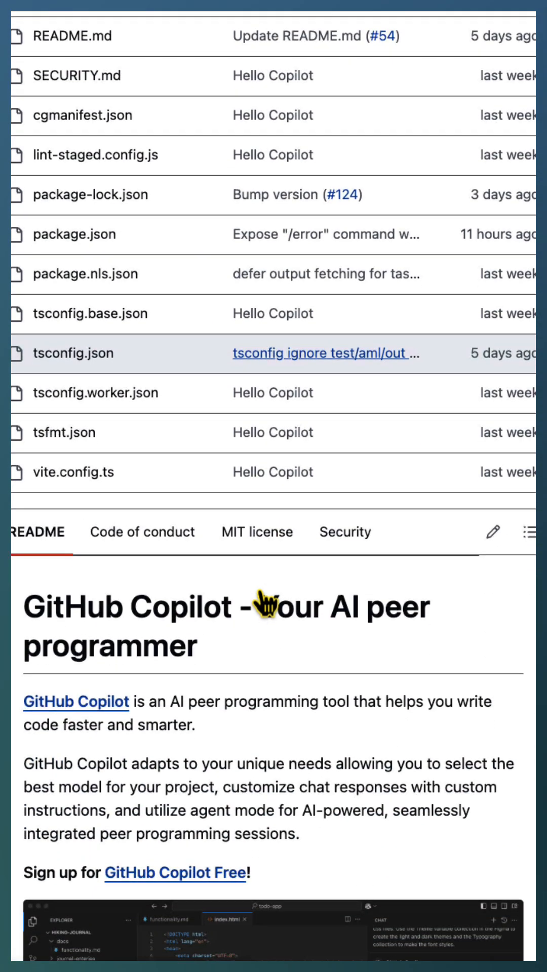
{"action": "scroll", "scroll_direction": "down", "scroll_amount": 3}
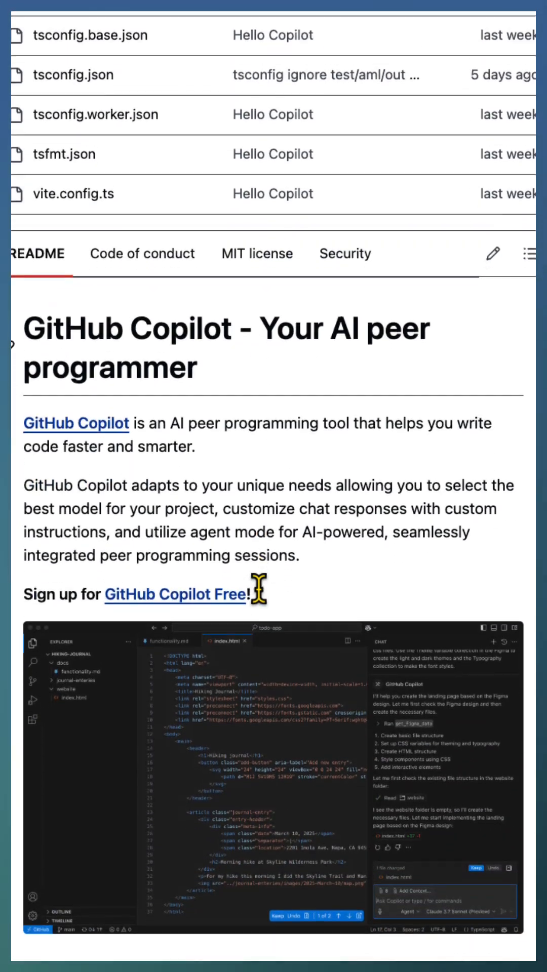
{"action": "scroll", "scroll_direction": "down", "scroll_amount": 3}
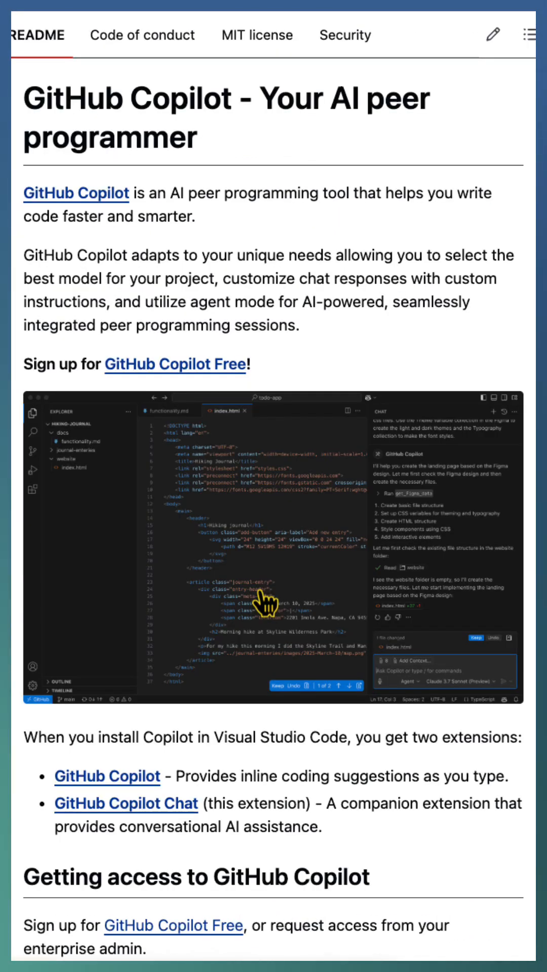
{"action": "scroll", "scroll_direction": "down", "scroll_amount": 3}
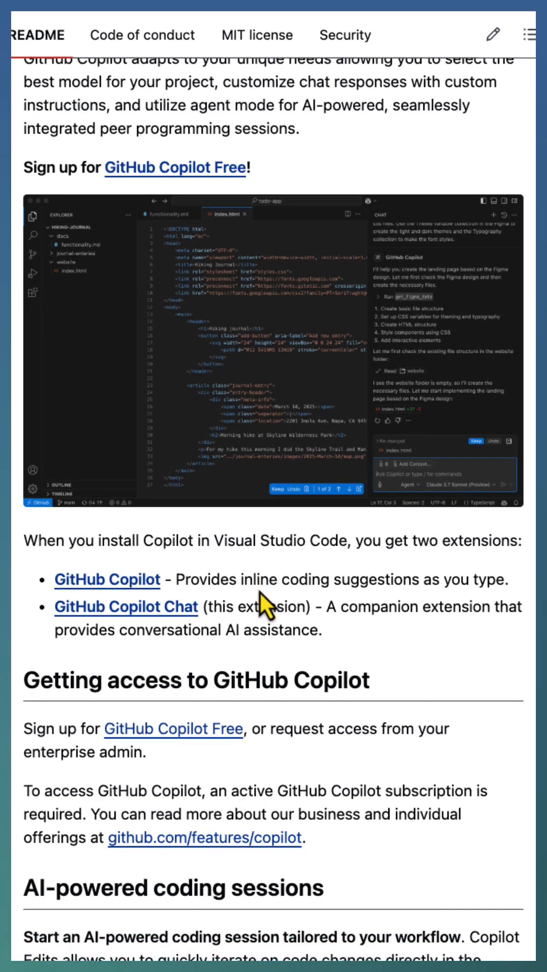
{"action": "scroll", "scroll_direction": "down", "scroll_amount": 3}
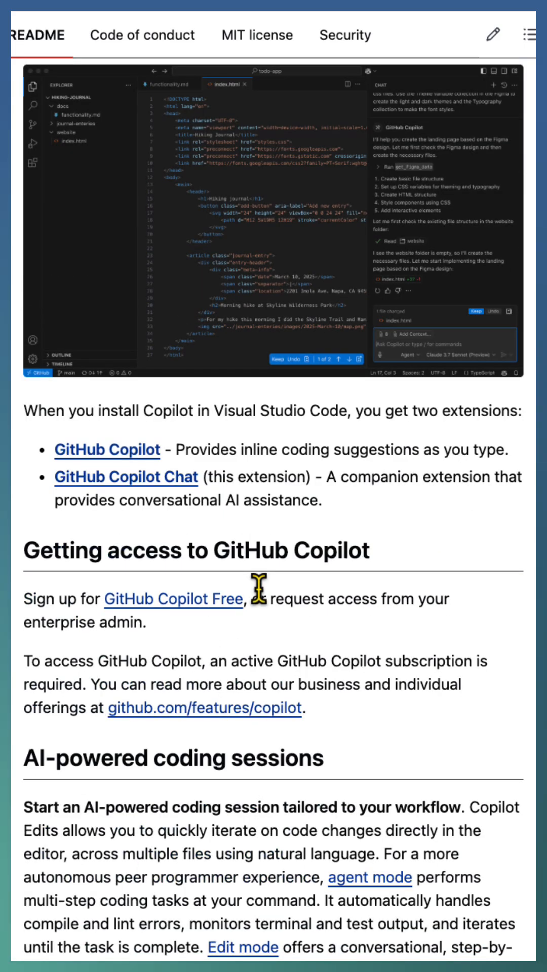
{"action": "scroll", "scroll_direction": "down", "scroll_amount": 3}
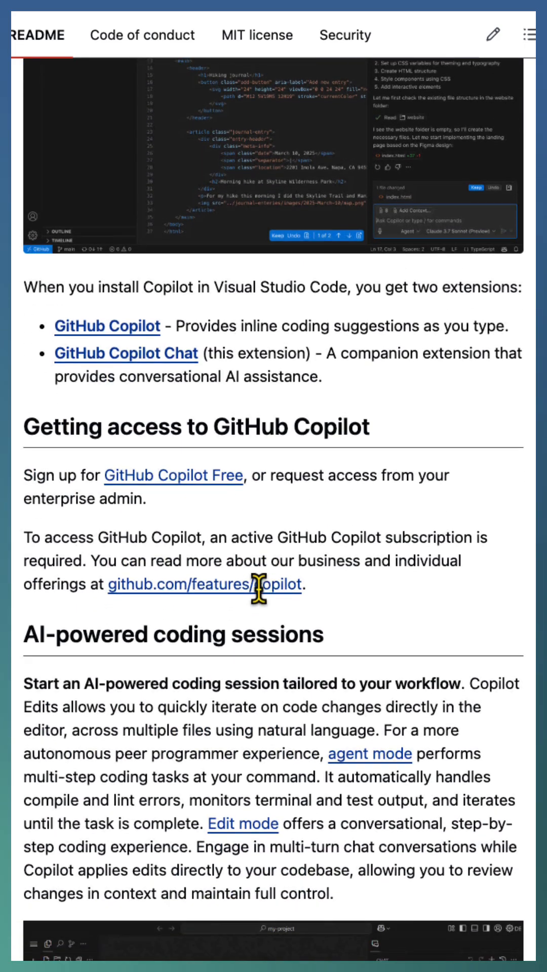
{"action": "scroll", "scroll_direction": "down", "scroll_amount": 3}
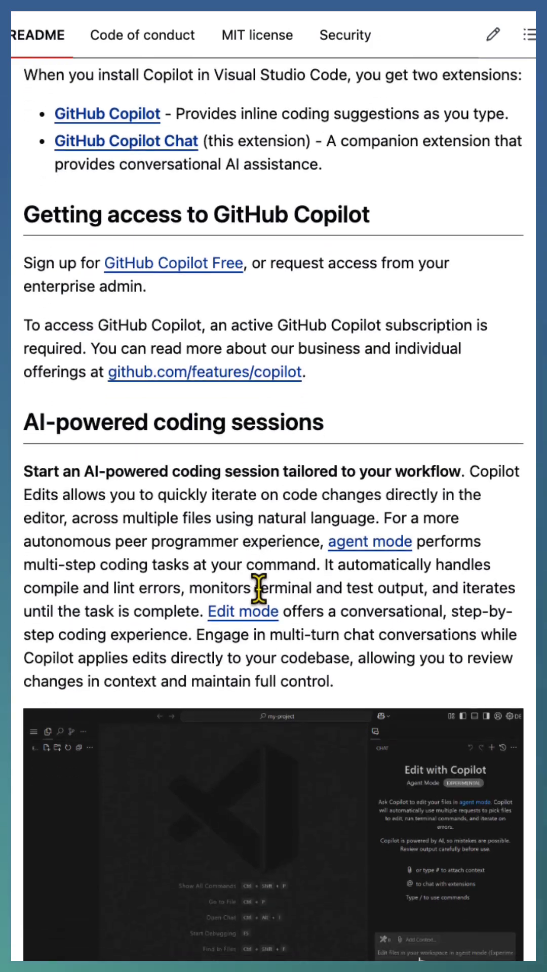
{"action": "scroll", "scroll_direction": "down", "scroll_amount": 3}
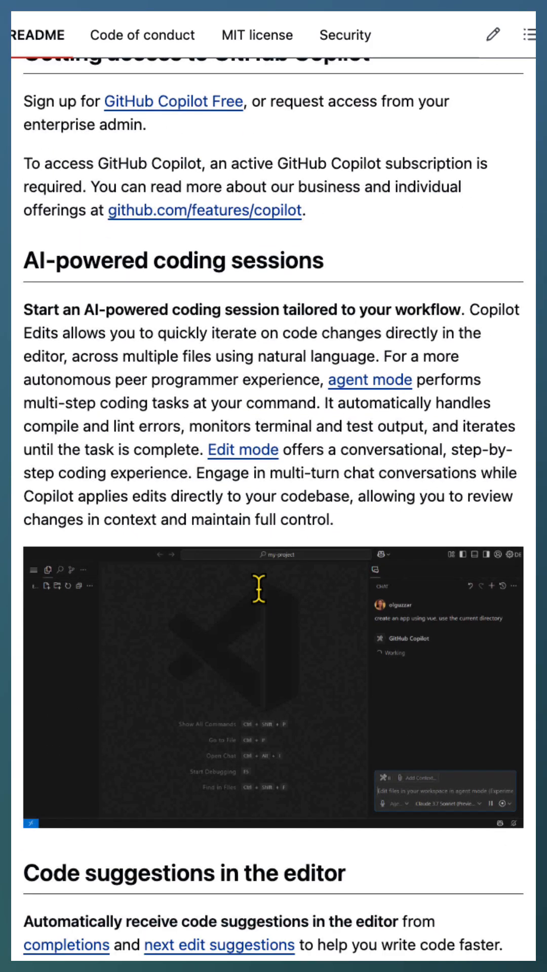
{"action": "scroll", "scroll_direction": "down", "scroll_amount": 3}
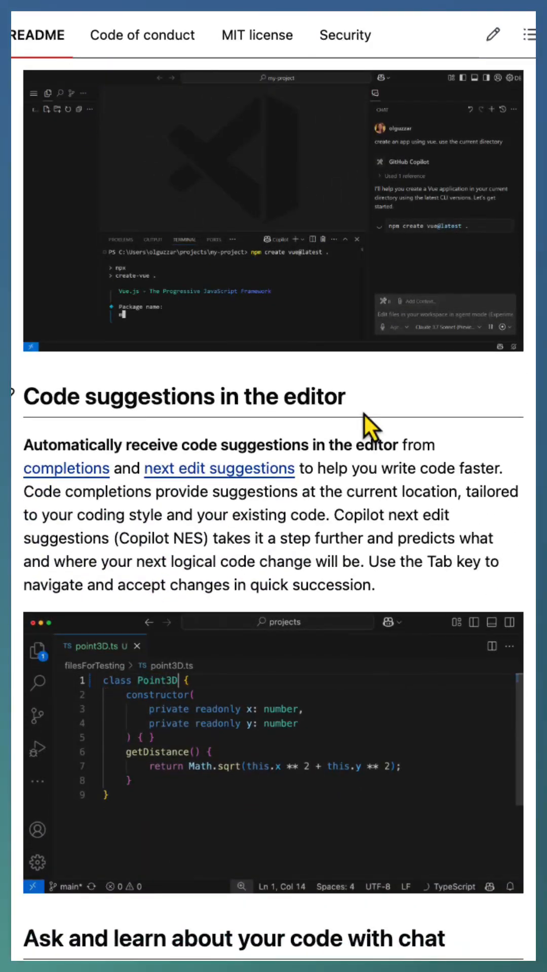
{"action": "scroll", "scroll_direction": "down", "scroll_amount": 3}
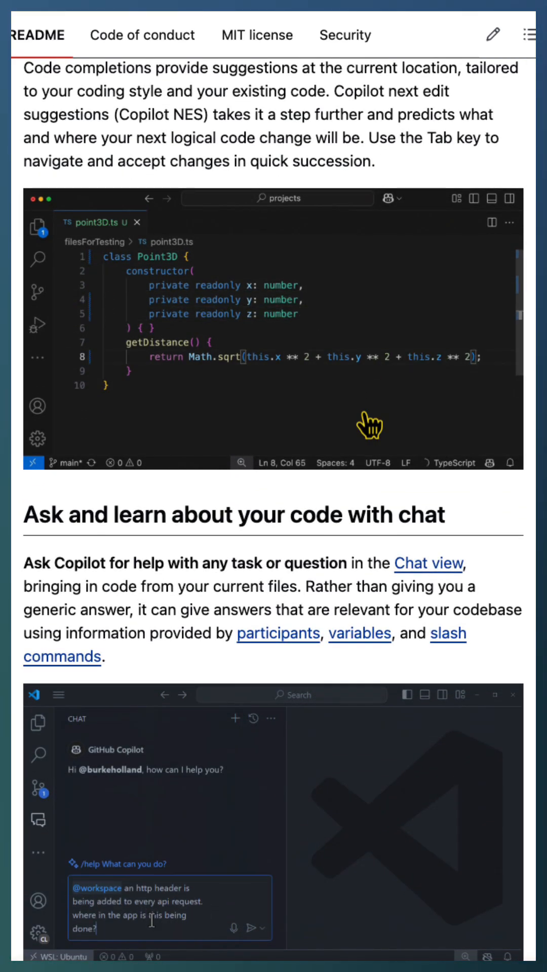
{"action": "scroll", "scroll_direction": "down", "scroll_amount": 3}
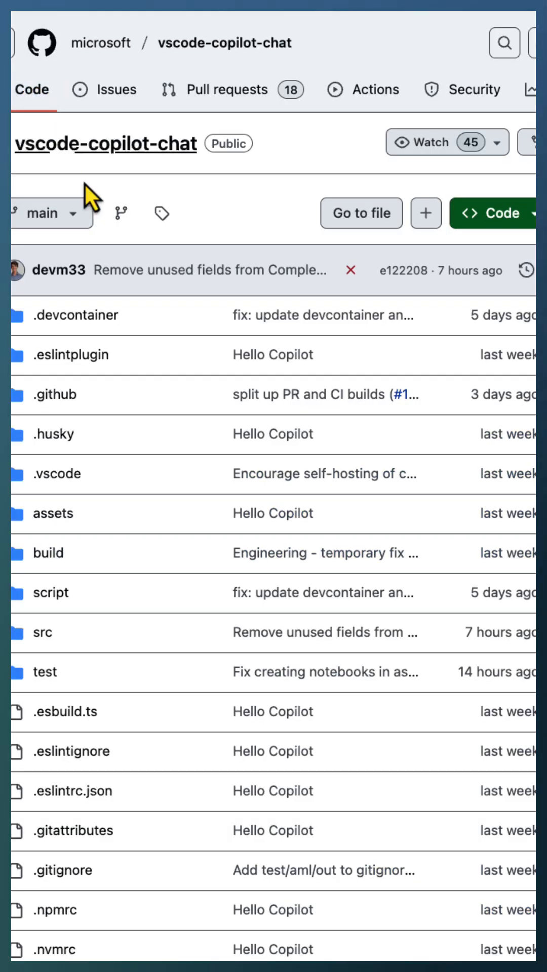
{"action": "mouse_move", "coordinate": [136, 266]}
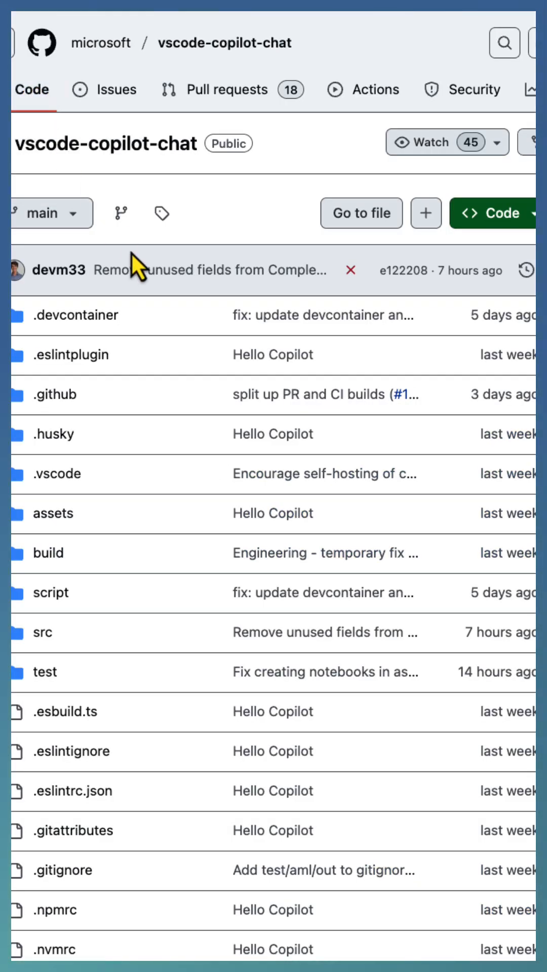